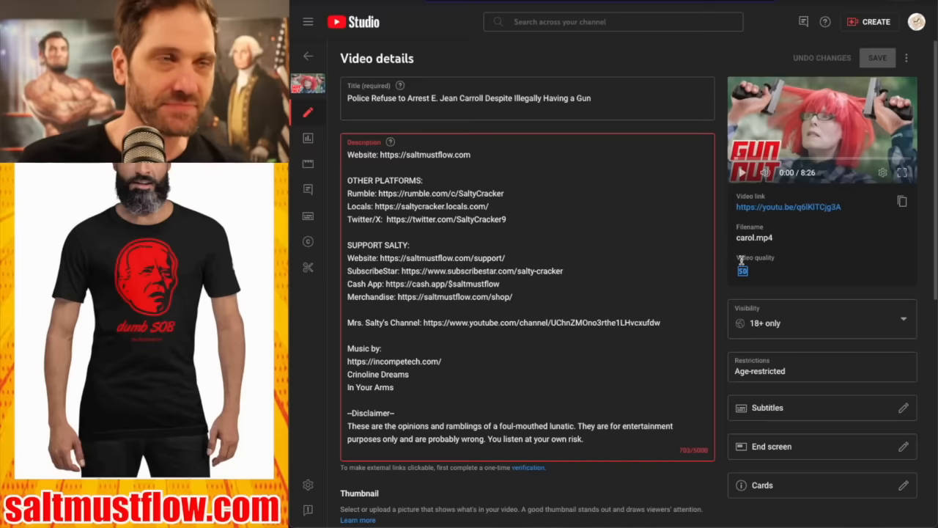
mouse_move(770, 264)
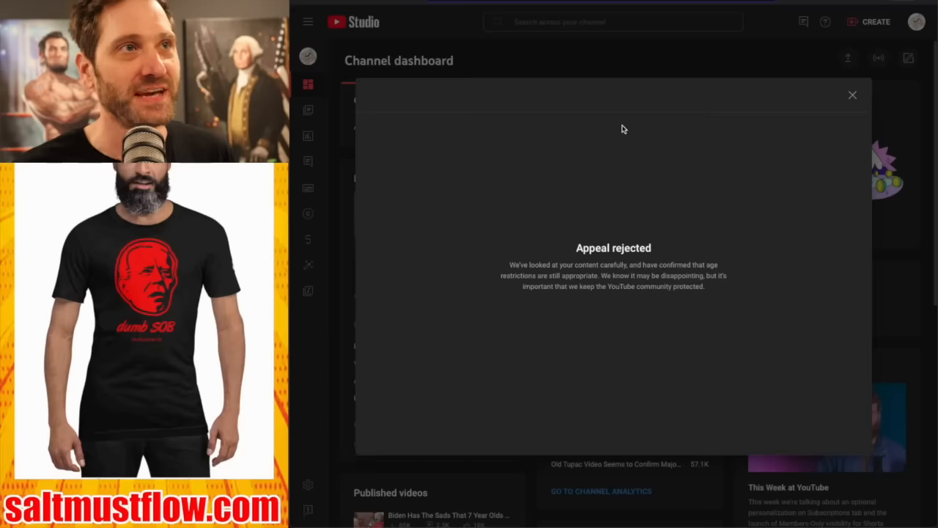
mouse_move(633, 176)
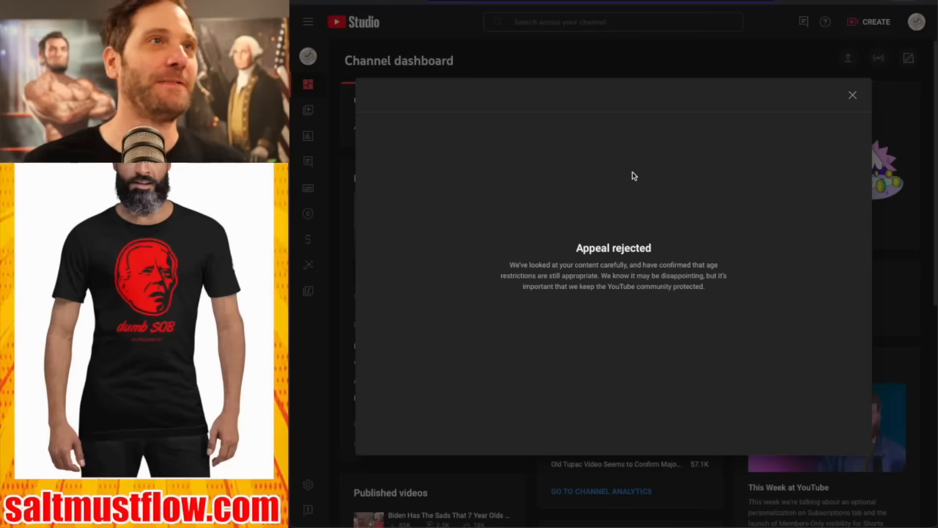
Dismiss the Appeal rejected notice and return to the 18+ only video's Details page.
click(852, 95)
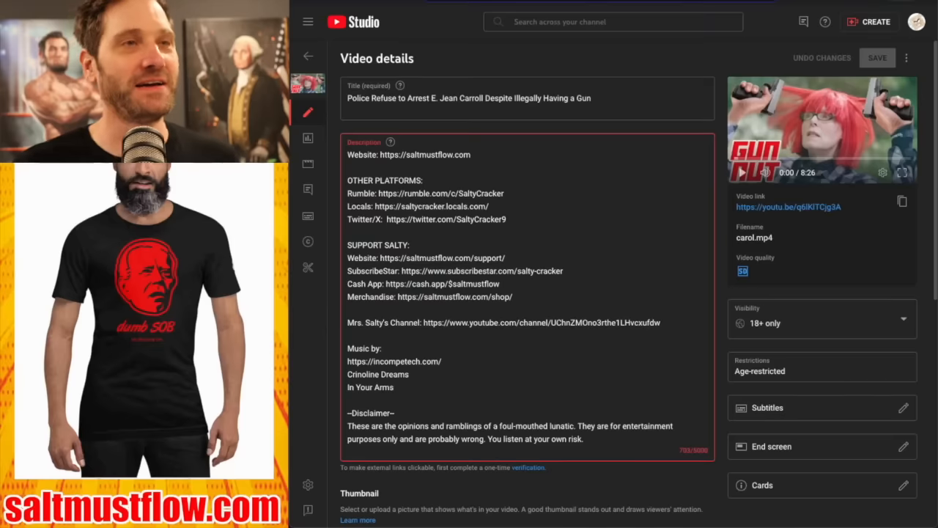